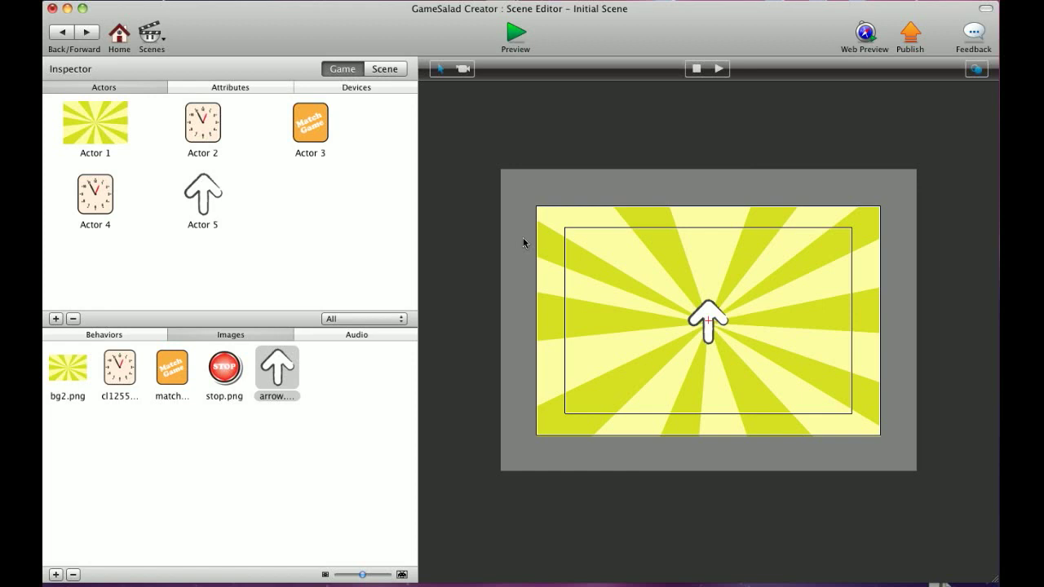
mouse_move(323, 258)
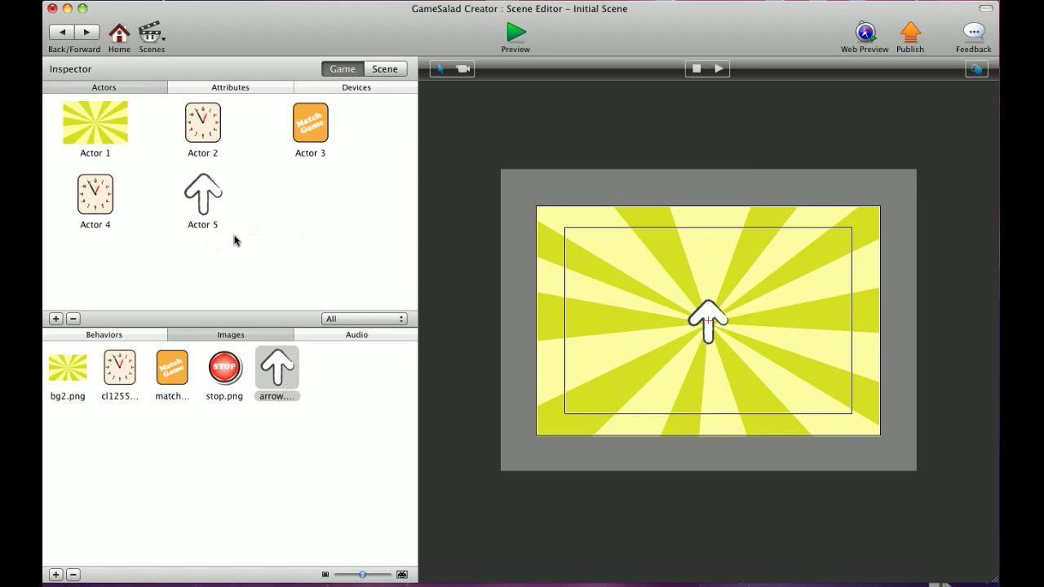
mouse_move(715, 307)
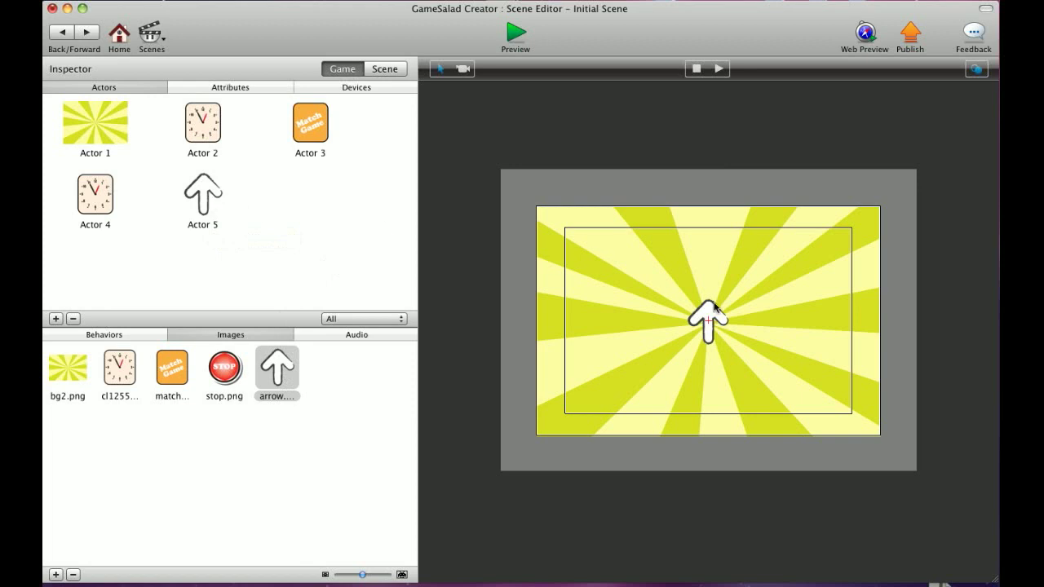
Undo the earlier turn, then spin the arrow actor on the scene until it points straight down (rotation 180)
click(708, 323)
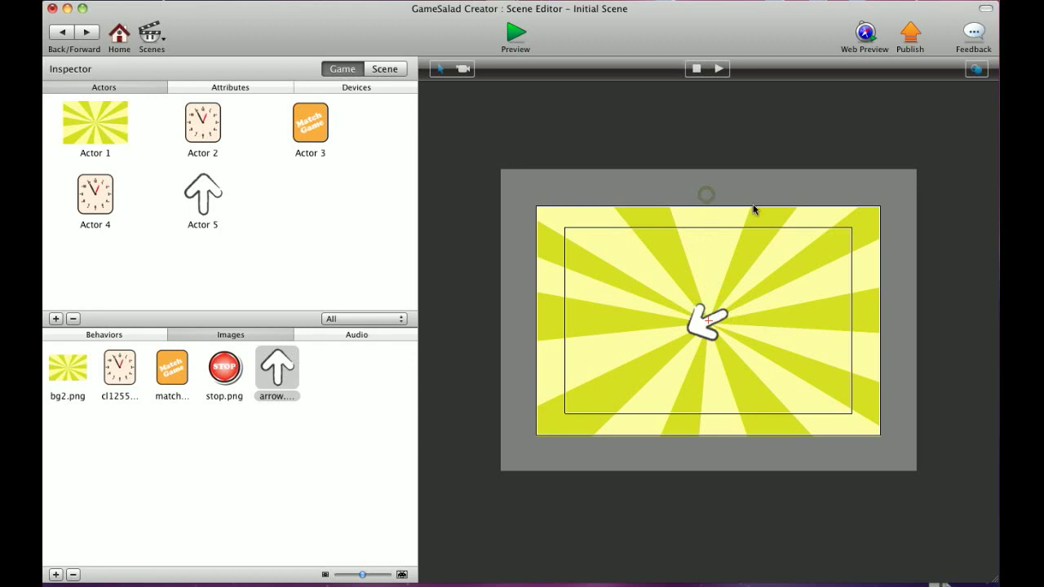
mouse_move(703, 341)
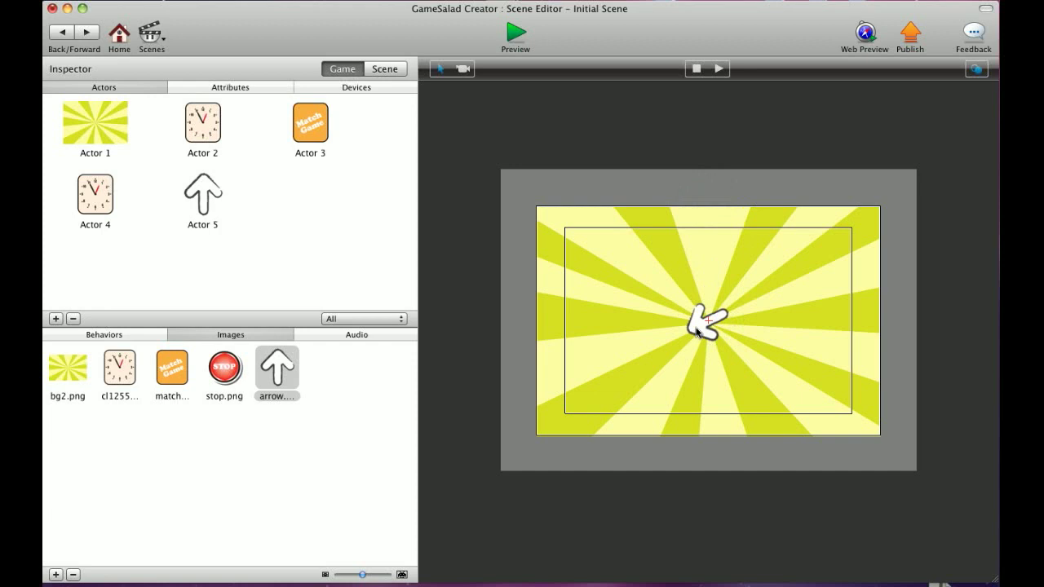
key(cmd+z)
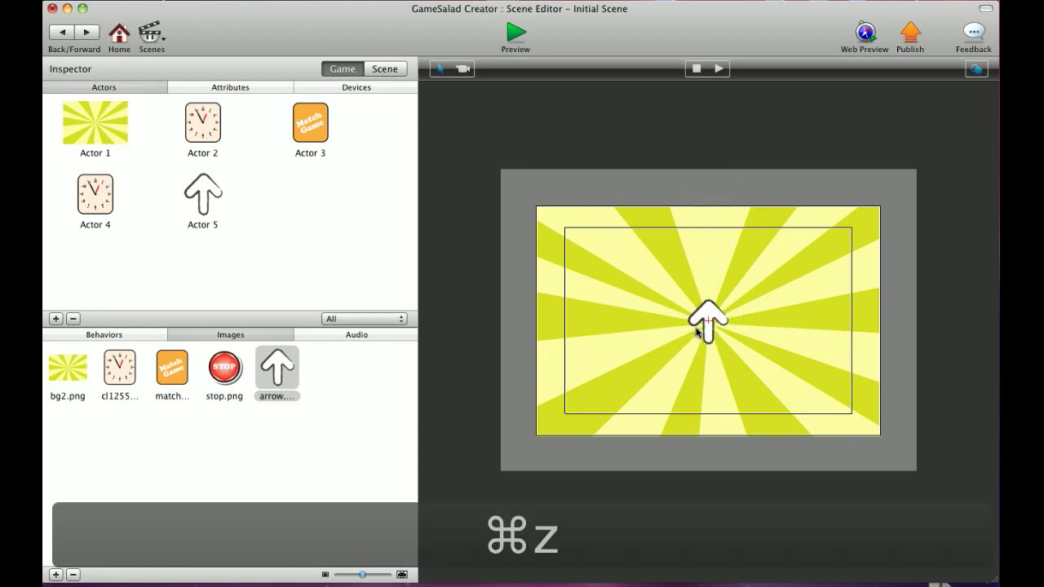
click(707, 323)
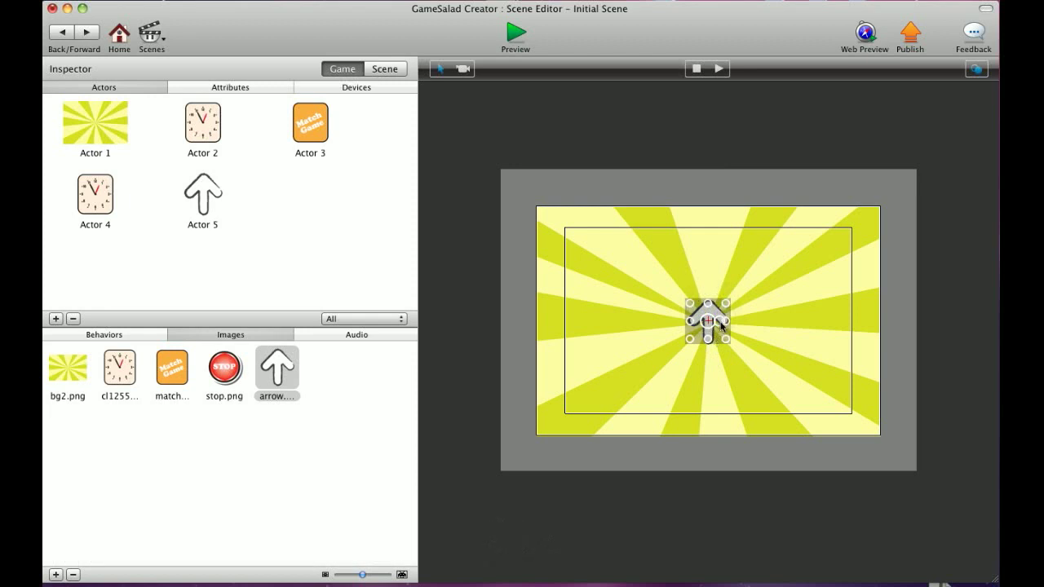
drag(708, 320, 708, 323)
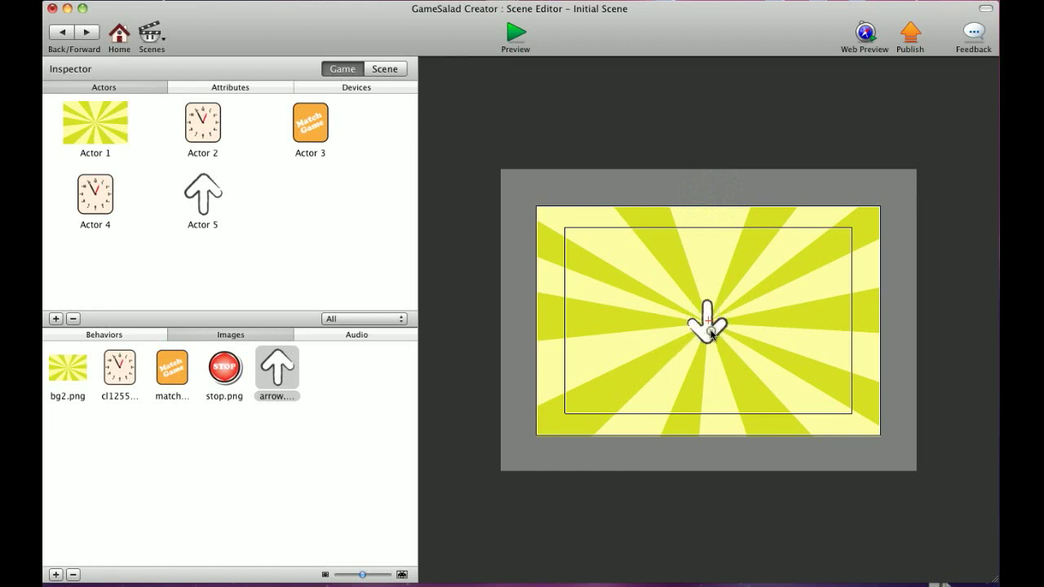
double_click(202, 193)
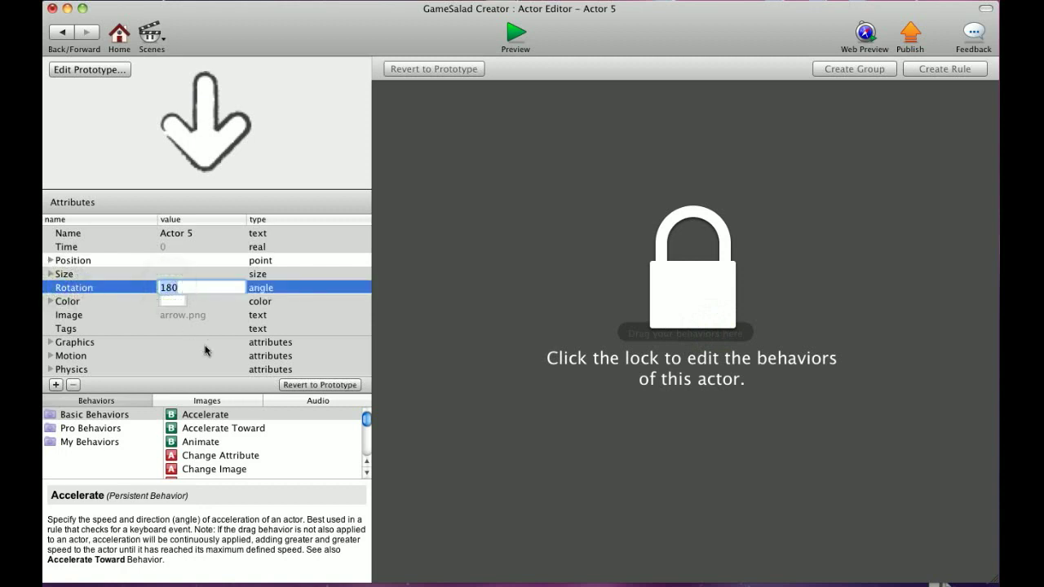
Set the arrow actor's Rotation attribute to 45, replacing 180
text(45)
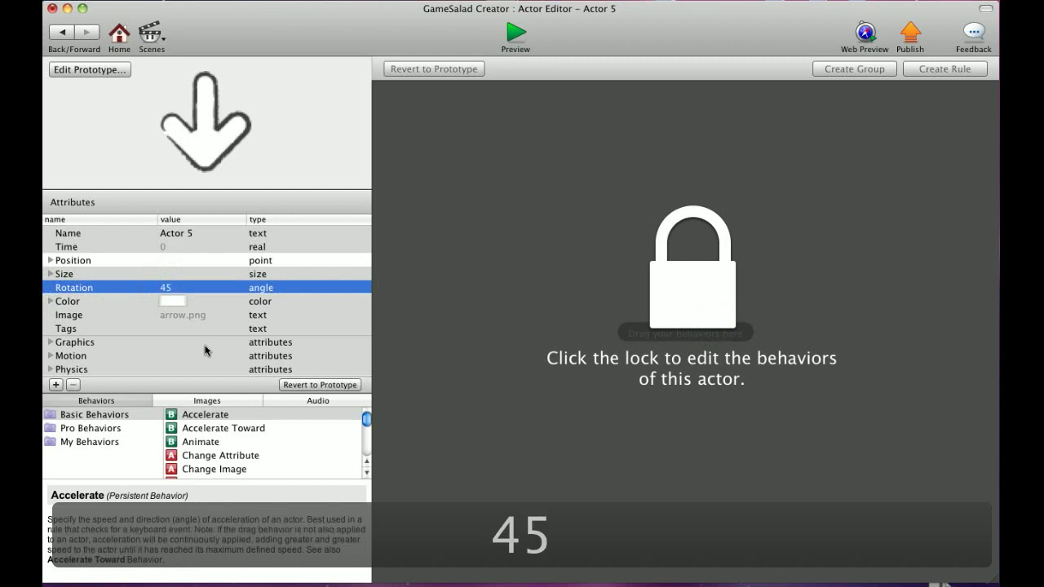